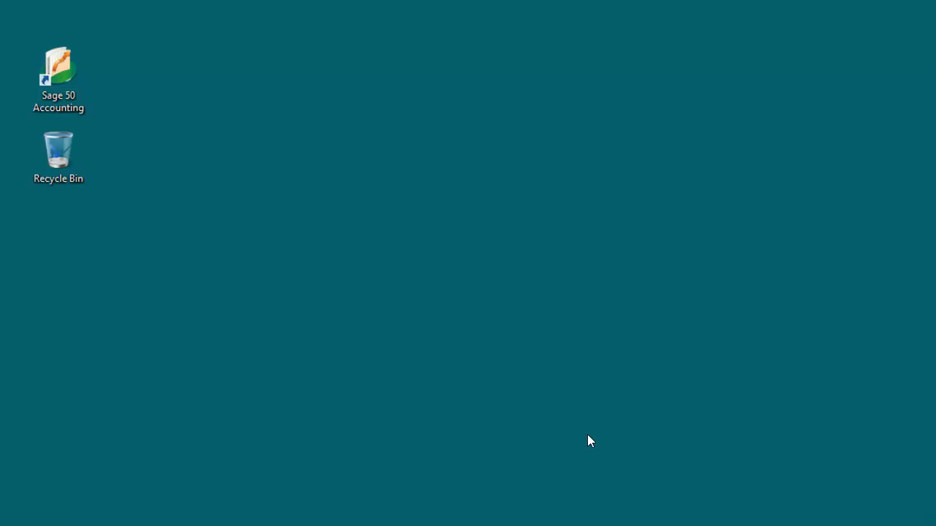
pyautogui.moveTo(59, 94)
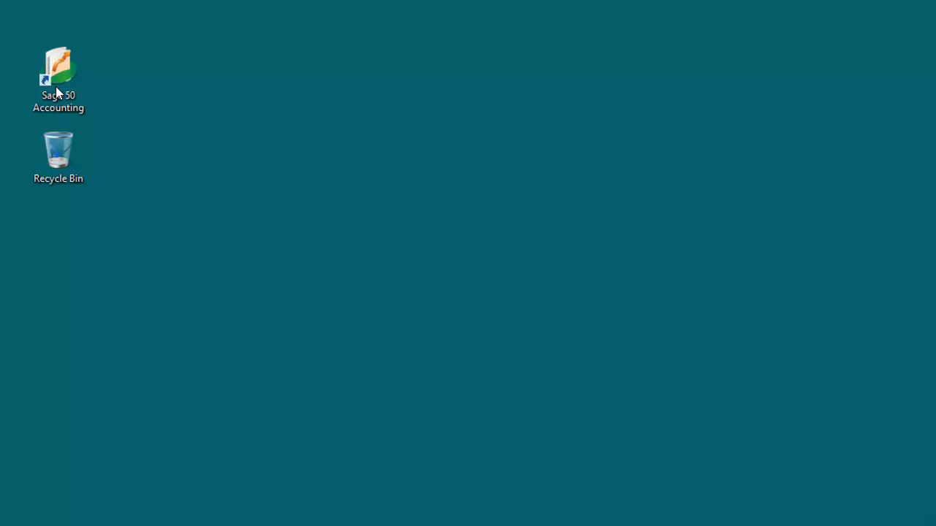
# Step: Launch Sage 50 Accounting from the desktop, opening on SBD Manufacturing & Distribution
pyautogui.doubleClick(58, 66)
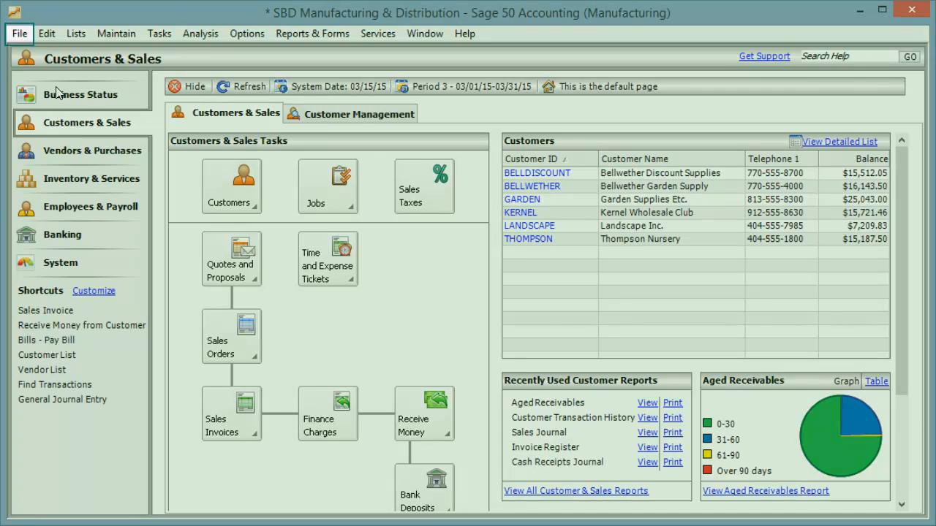
pyautogui.moveTo(41, 88)
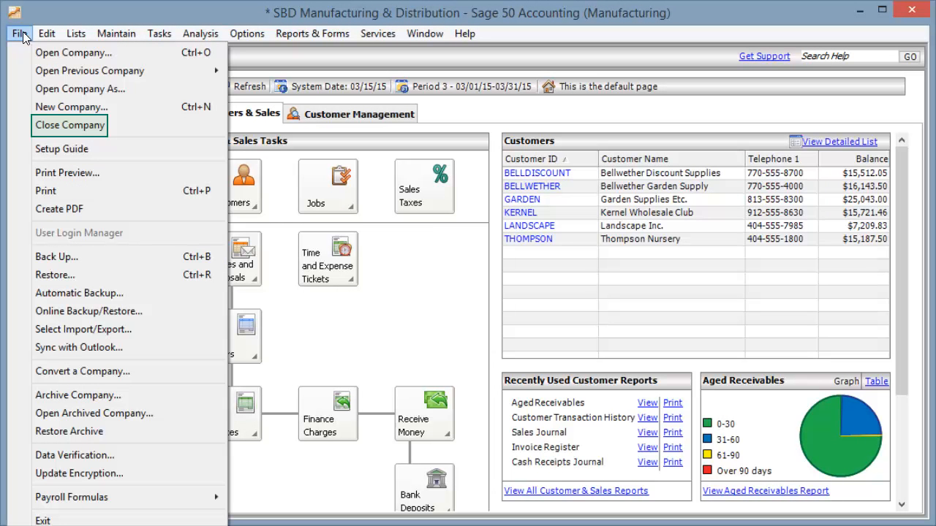
# Step: Close the SBD company and start the Create a New Company wizard
pyautogui.click(70, 126)
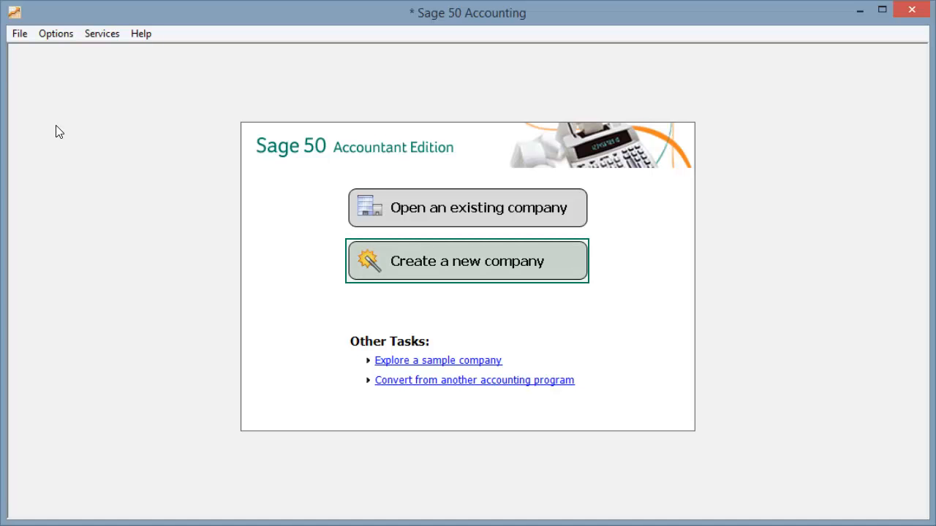
pyautogui.moveTo(456, 231)
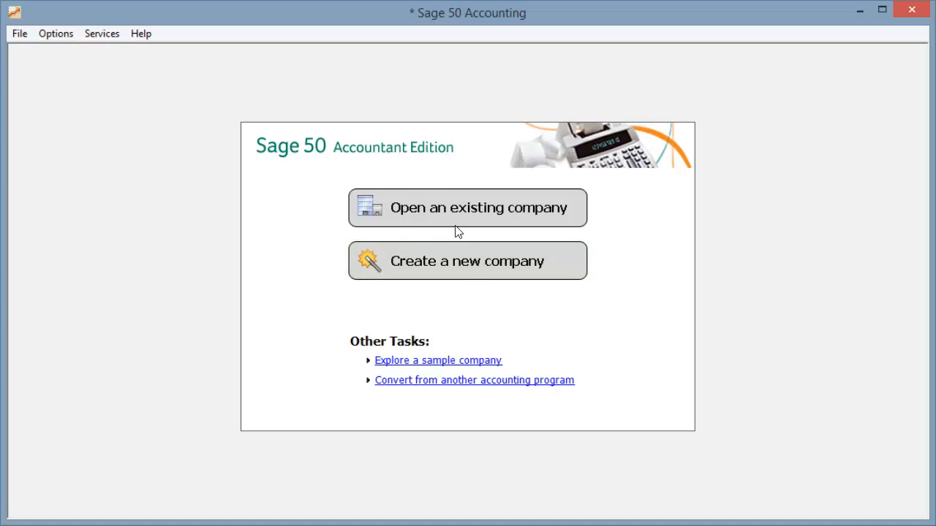
pyautogui.click(468, 260)
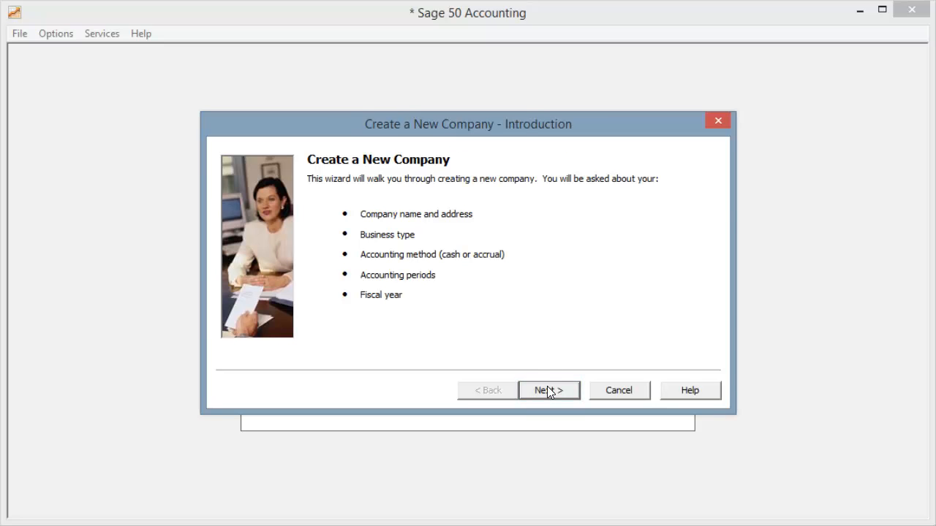
# Step: Enter company name Nakia's Auto Shop and set business type to Sole Proprietorship
pyautogui.click(548, 389)
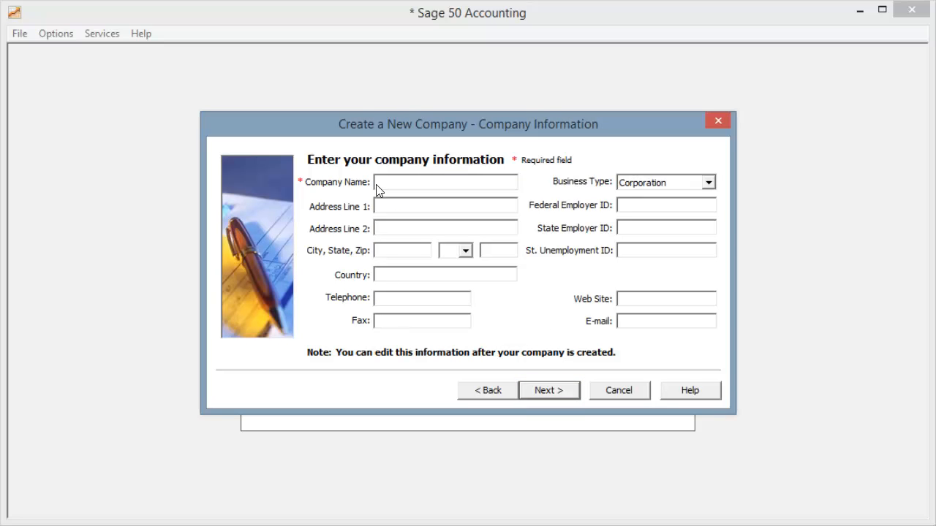
pyautogui.write("Nakia's Auto Shop")
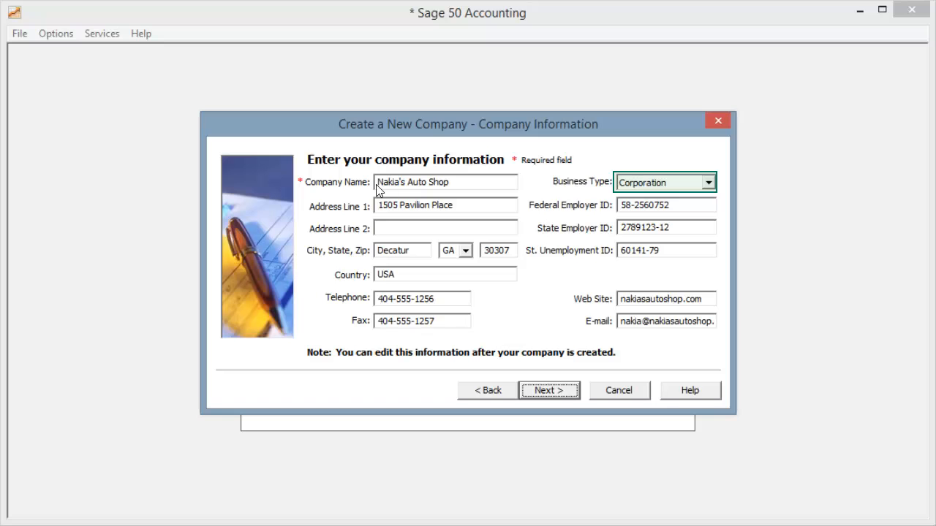
pyautogui.click(706, 181)
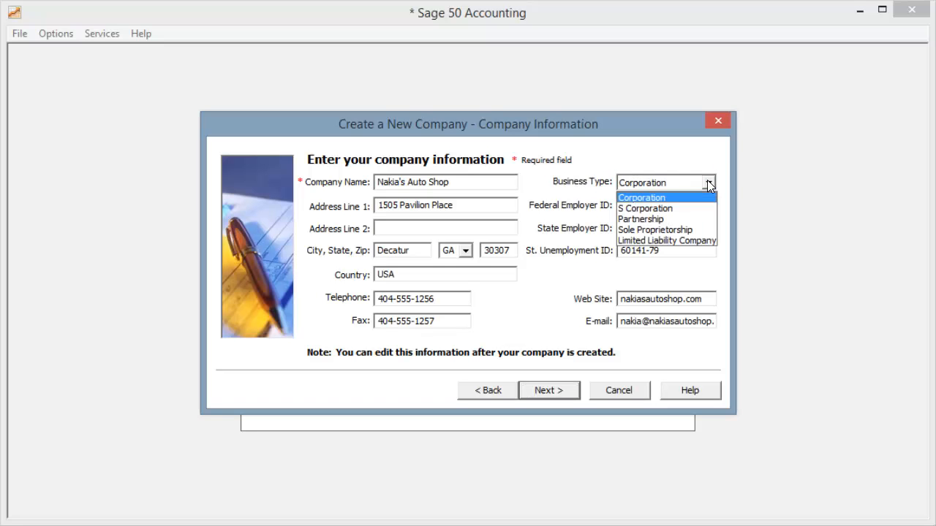
pyautogui.click(655, 230)
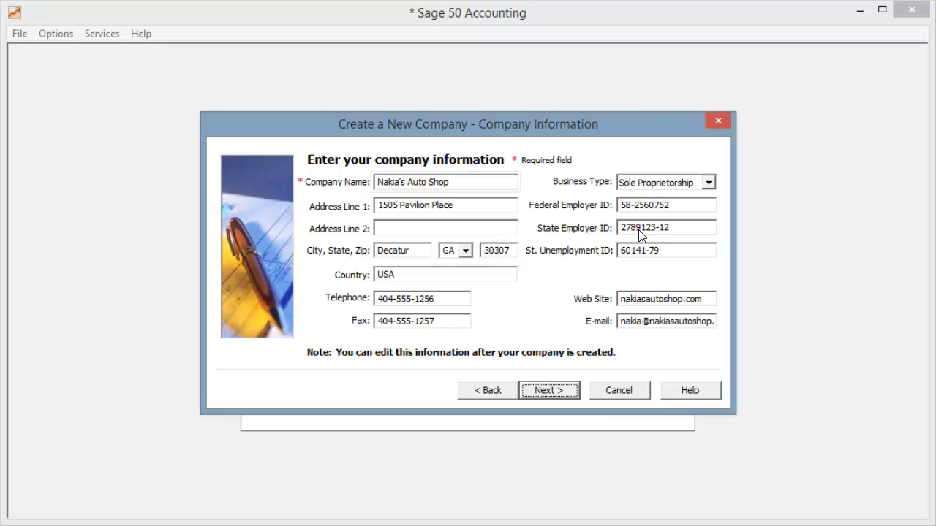
pyautogui.click(446, 181)
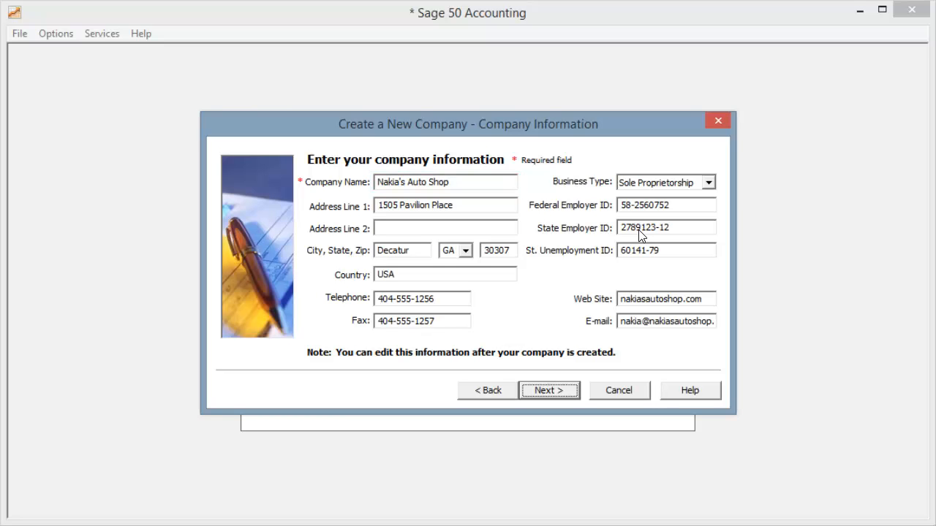
pyautogui.moveTo(529, 395)
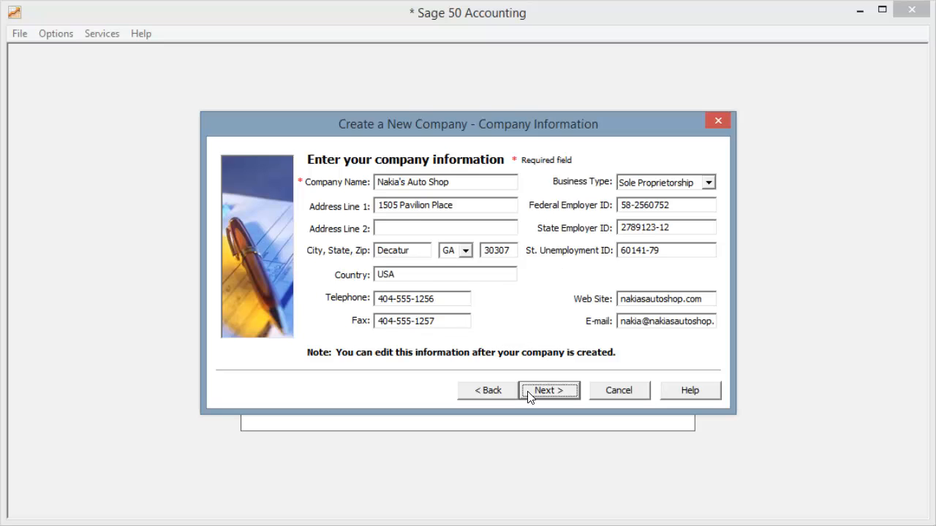
# Step: Accept the company info and keep 'Use a sample business type' to reach the business type page
pyautogui.click(548, 389)
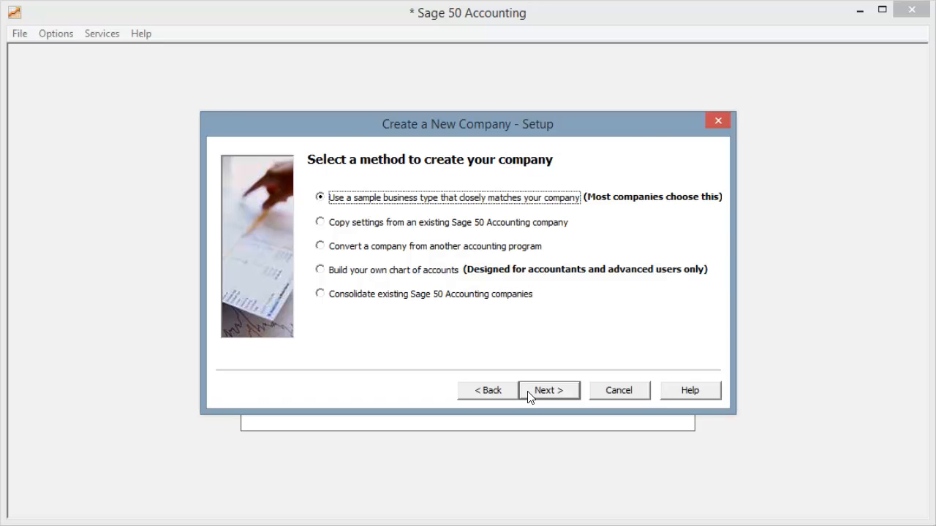
pyautogui.click(617, 389)
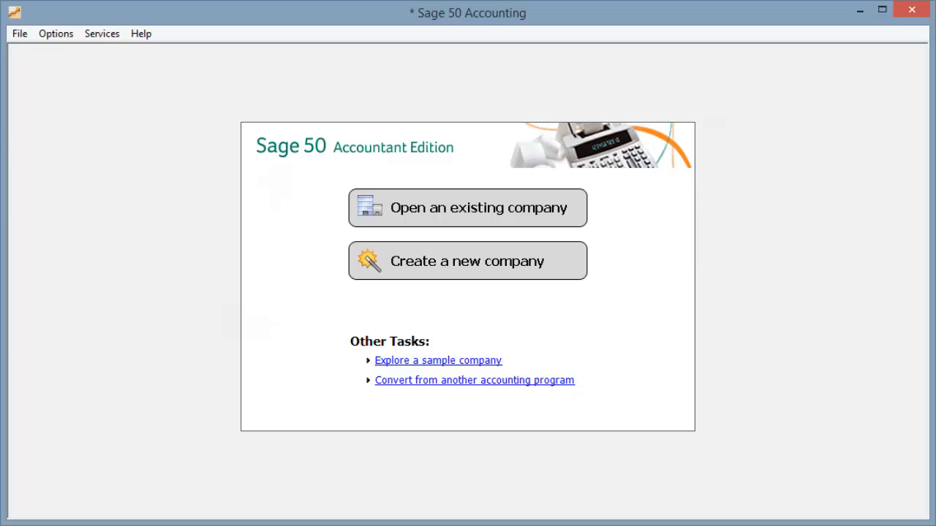
pyautogui.click(468, 261)
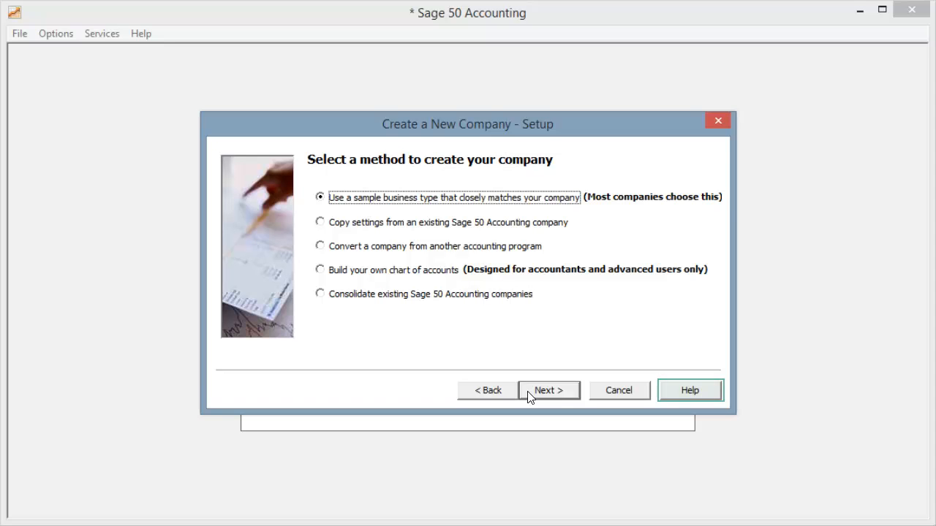
pyautogui.moveTo(530, 395)
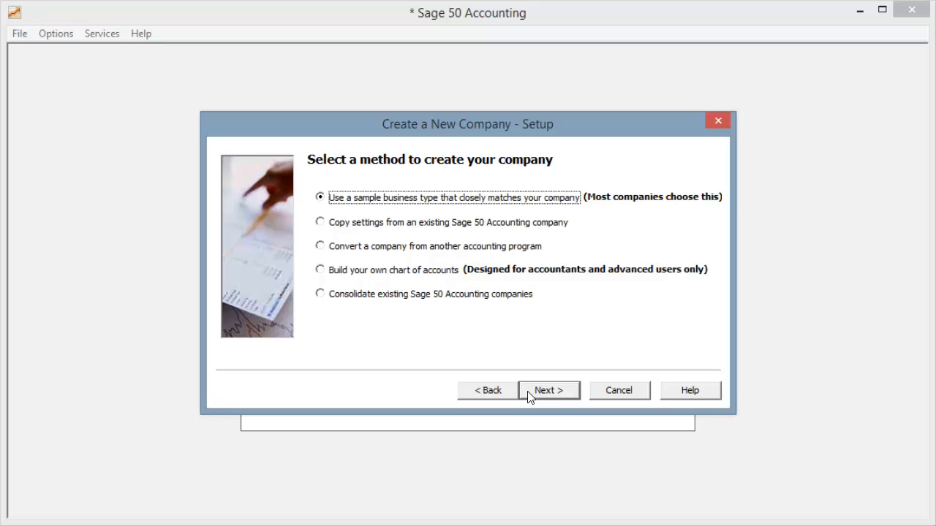
pyautogui.click(549, 389)
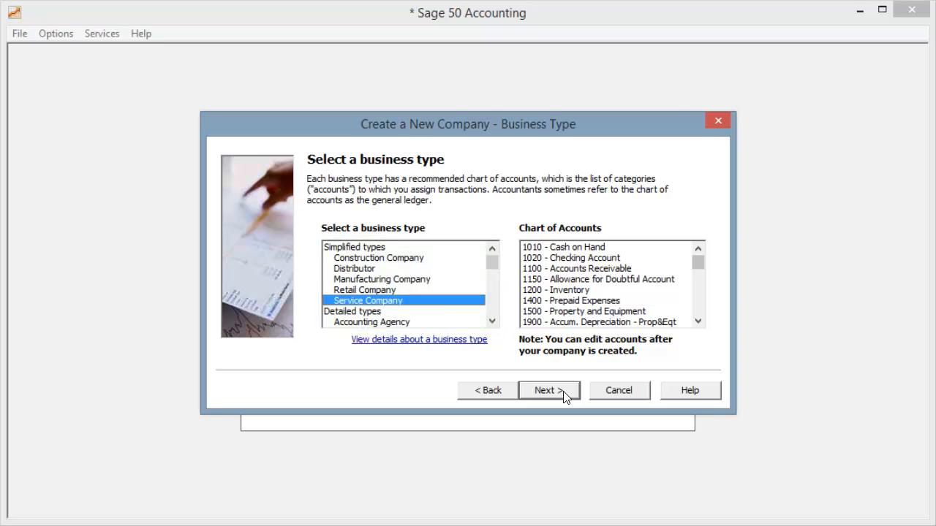
pyautogui.click(611, 286)
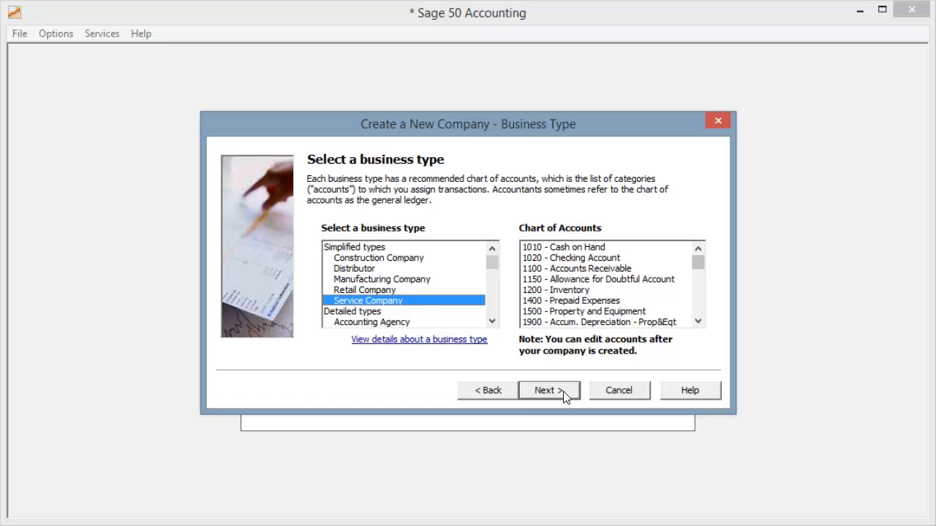
pyautogui.moveTo(699, 324)
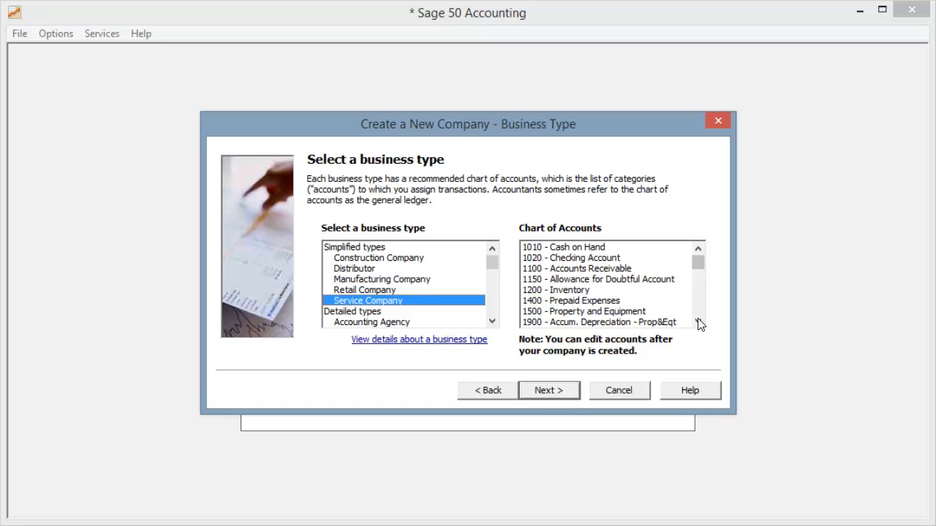
pyautogui.scroll(-3)
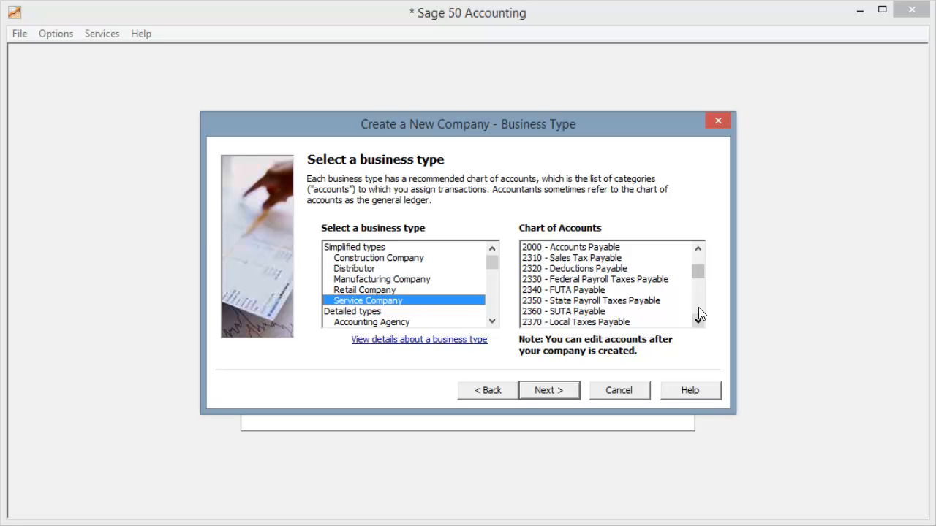
pyautogui.scroll(-3)
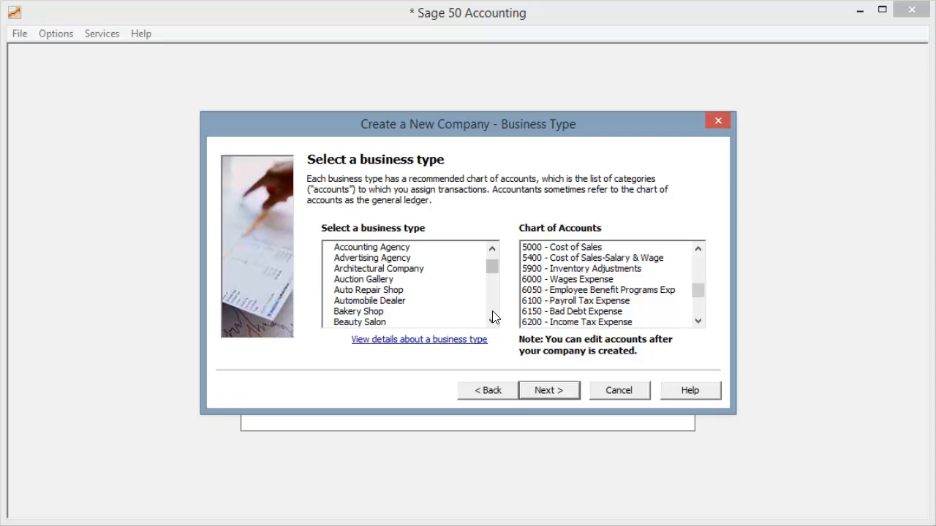
pyautogui.scroll(-3)
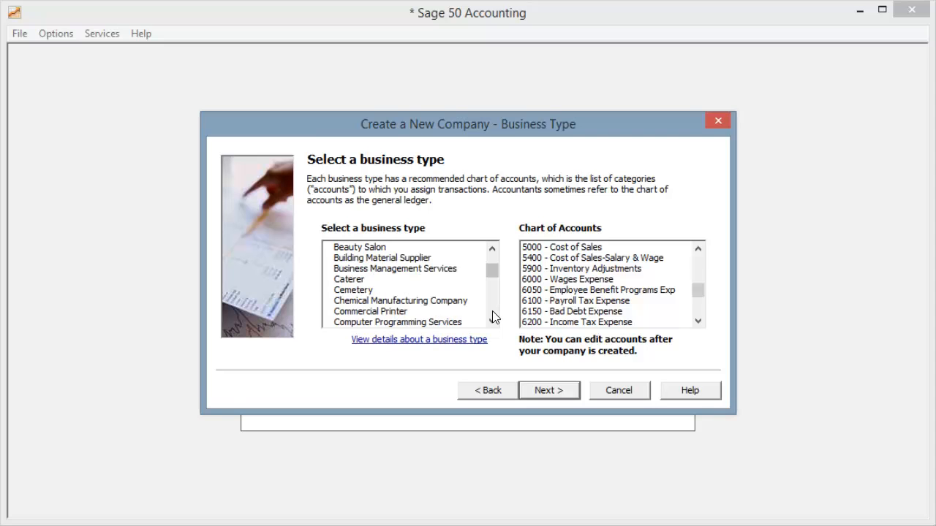
pyautogui.scroll(-3)
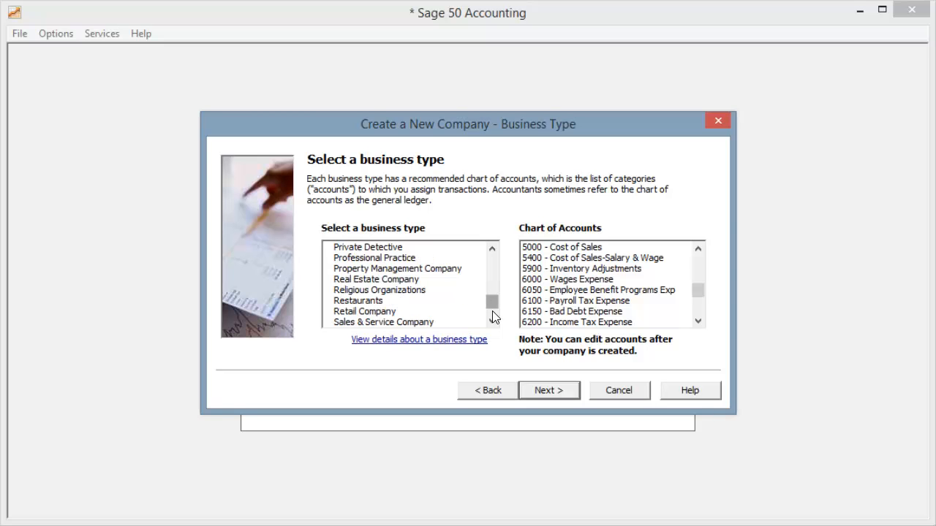
pyautogui.moveTo(494, 274)
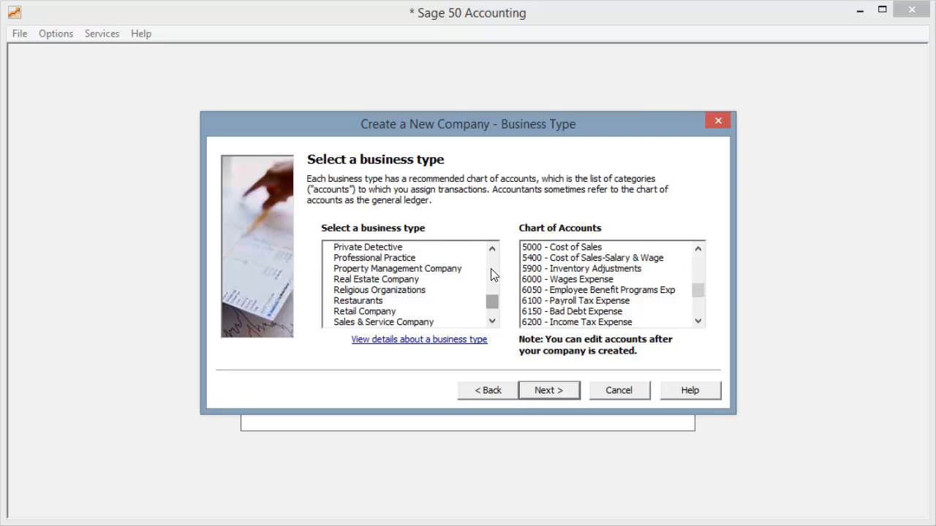
pyautogui.scroll(3)
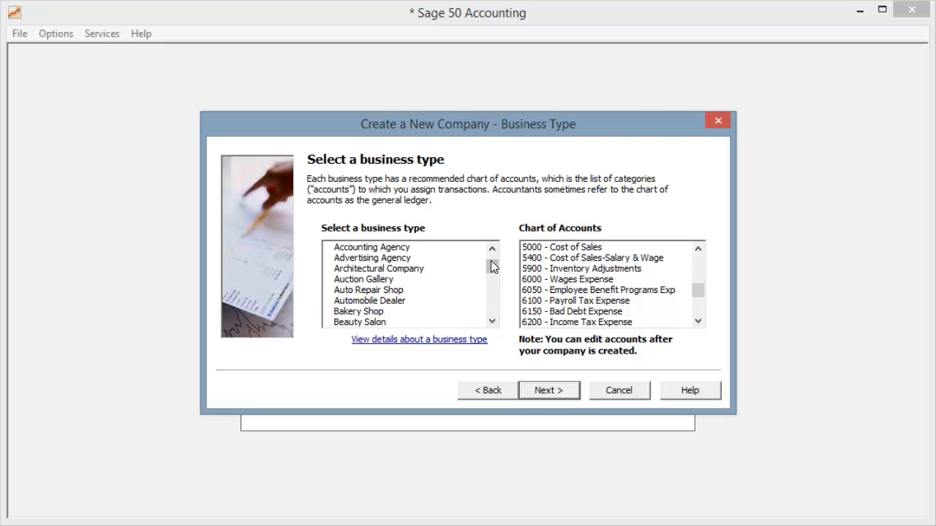
pyautogui.moveTo(379, 297)
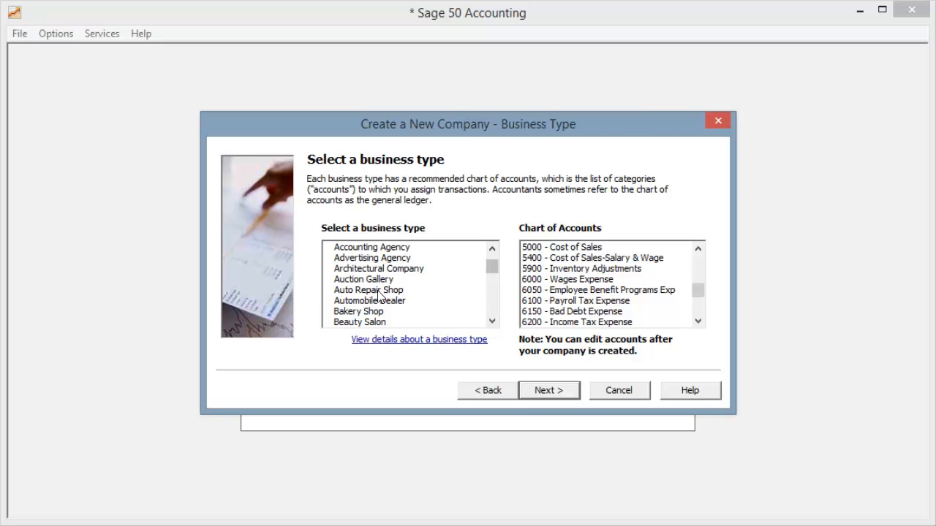
# Step: Choose Auto Repair Shop under Detailed types, reviewing its chart of accounts, and continue
pyautogui.click(368, 290)
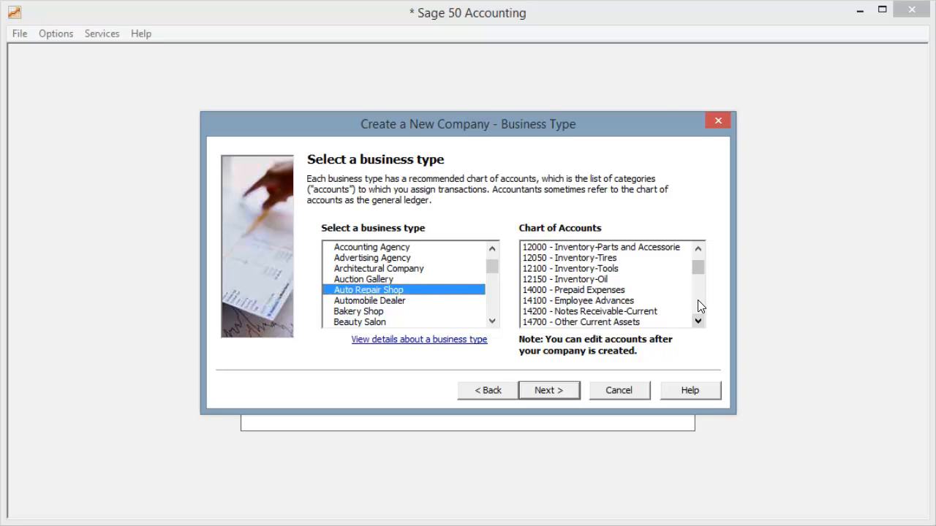
pyautogui.scroll(-3)
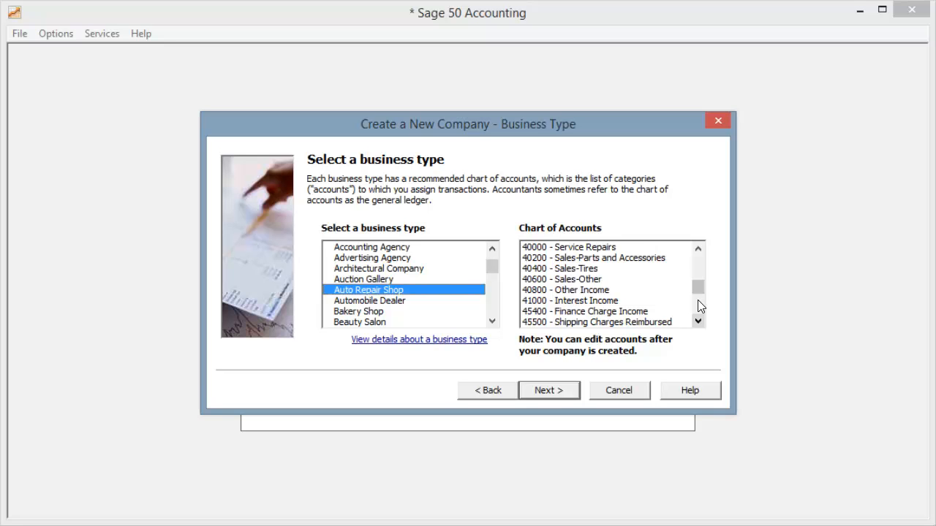
pyautogui.click(548, 389)
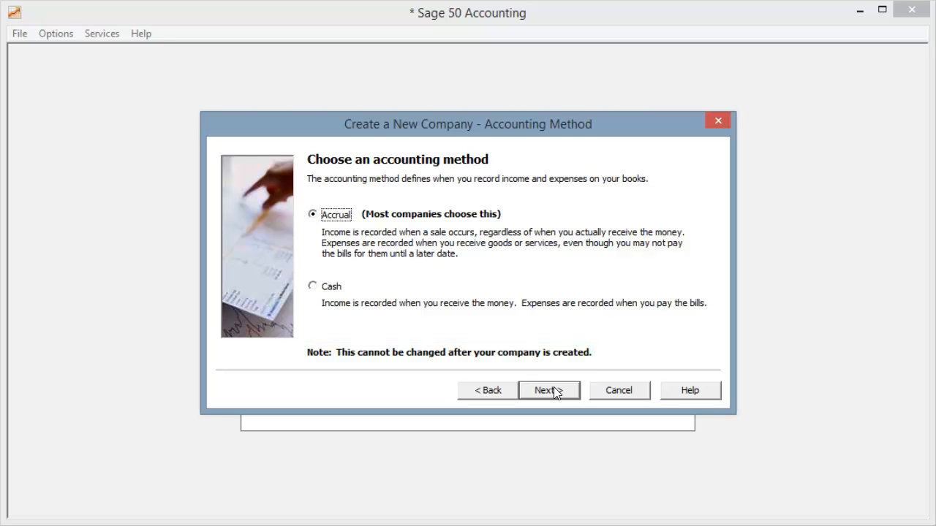
pyautogui.moveTo(534, 393)
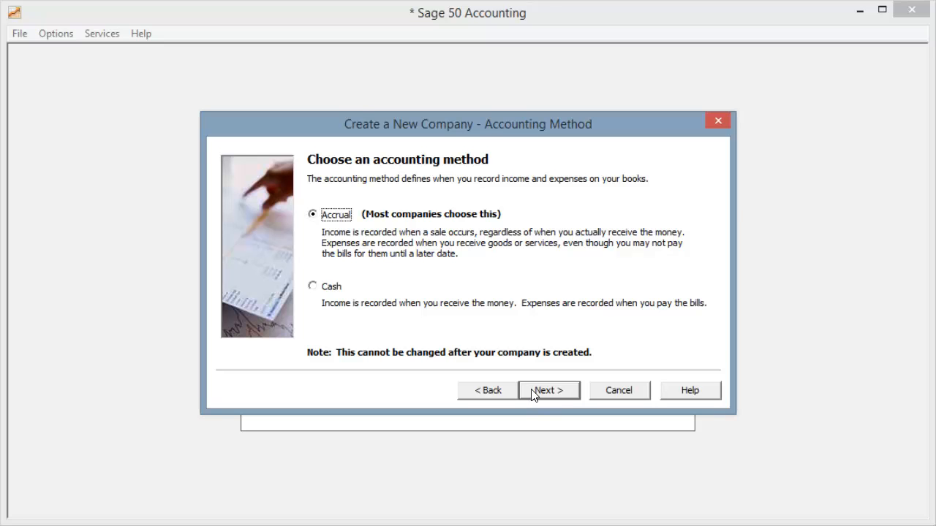
# Step: Keep Accrual accounting and Real Time posting, reaching the accounting period structure page
pyautogui.click(549, 389)
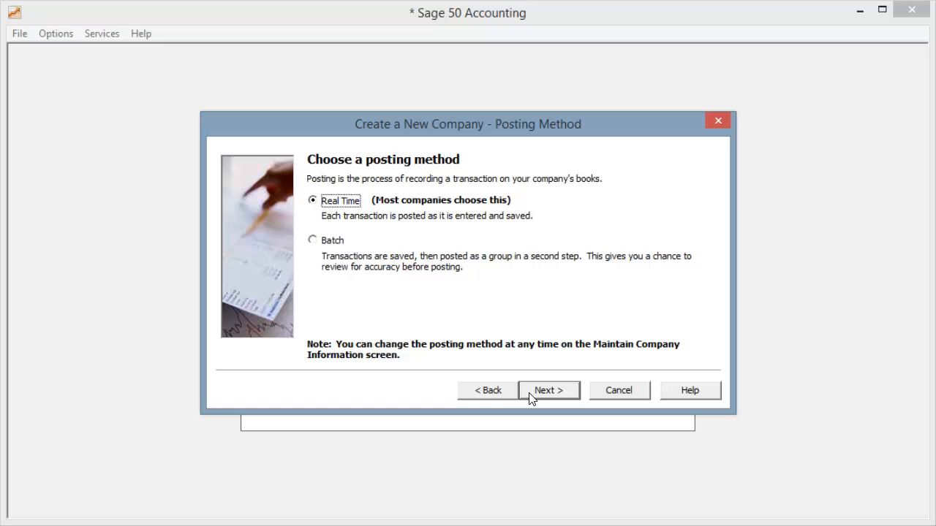
pyautogui.click(313, 200)
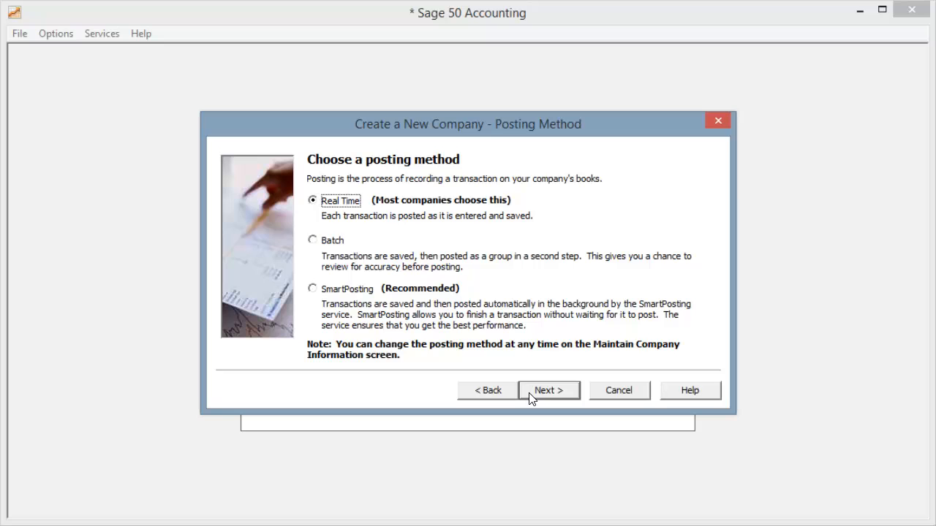
pyautogui.click(549, 389)
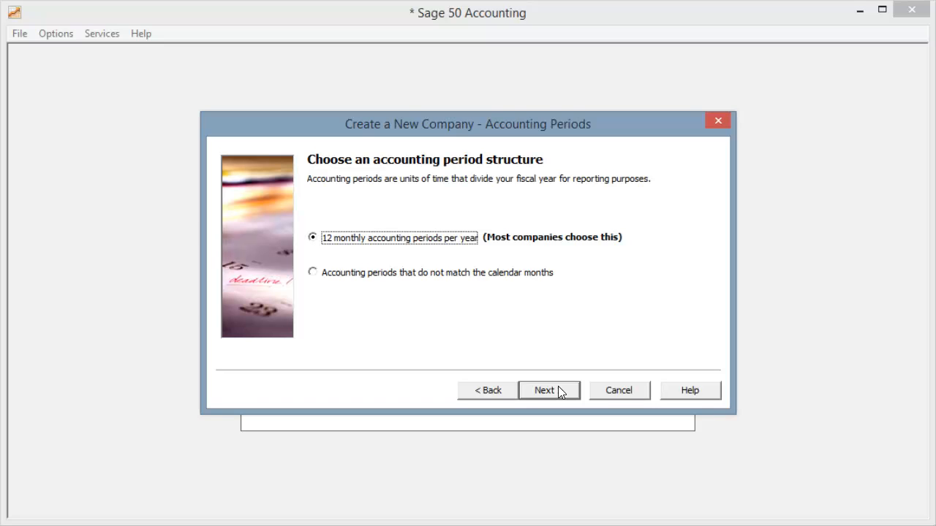
# Step: Choose accounting periods not matching calendar months and keep 12 periods starting Jan 1, 2019
pyautogui.click(313, 237)
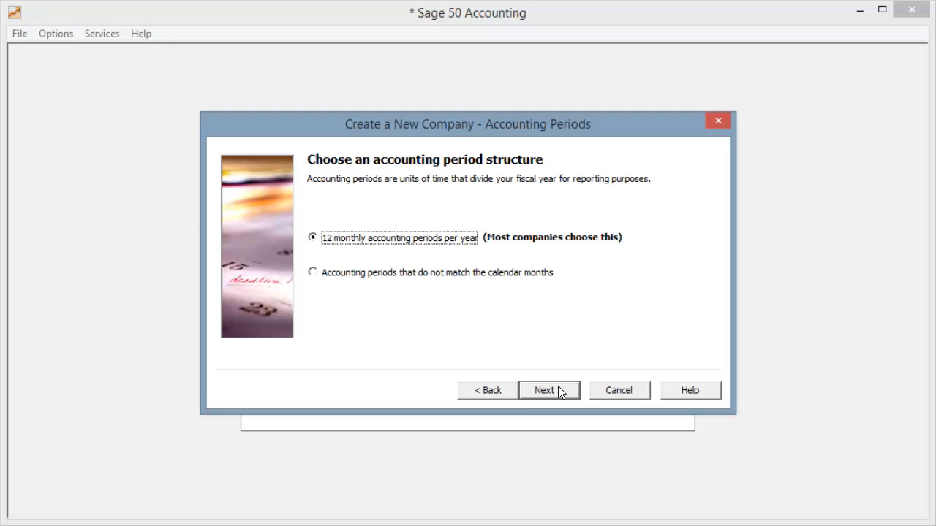
pyautogui.click(313, 272)
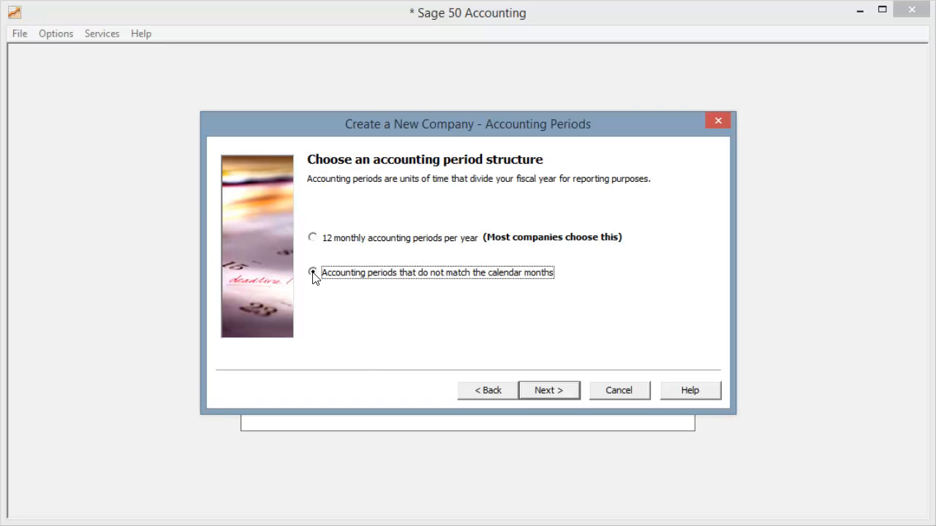
pyautogui.click(313, 273)
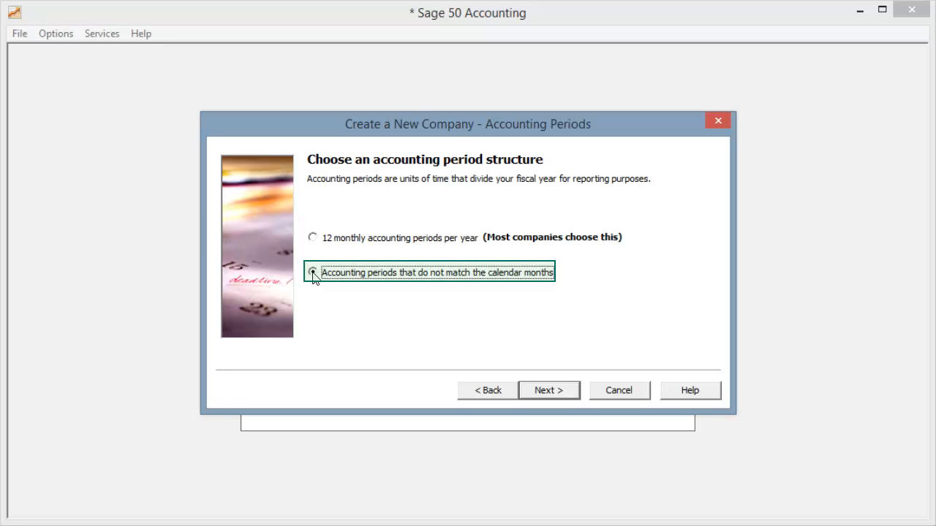
pyautogui.click(313, 272)
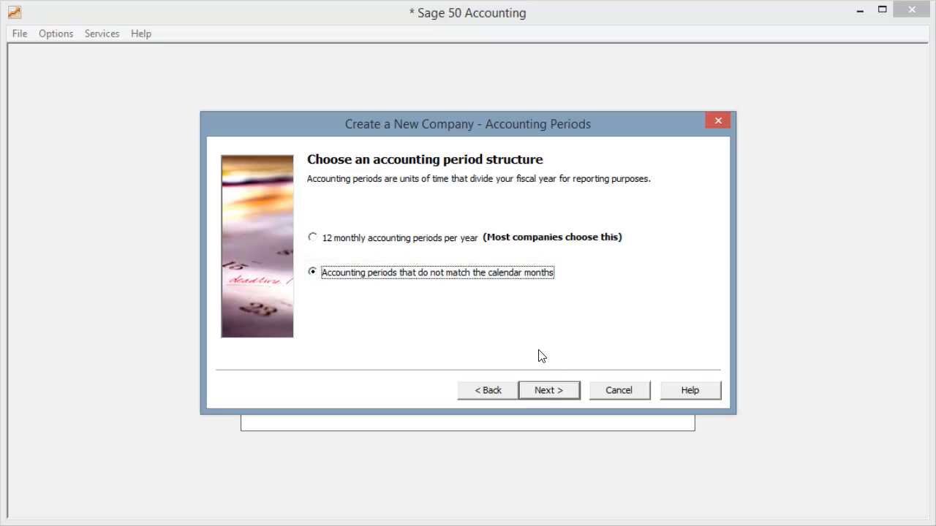
pyautogui.click(549, 389)
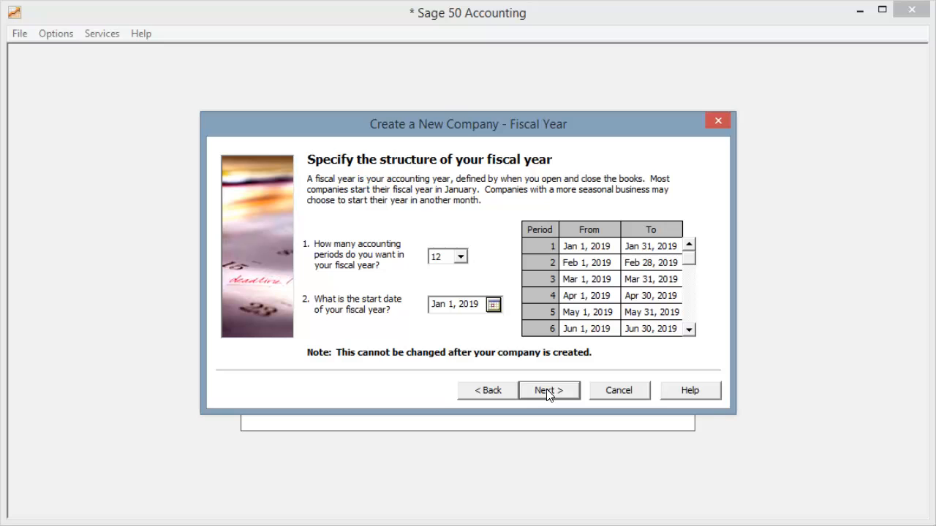
pyautogui.moveTo(467, 320)
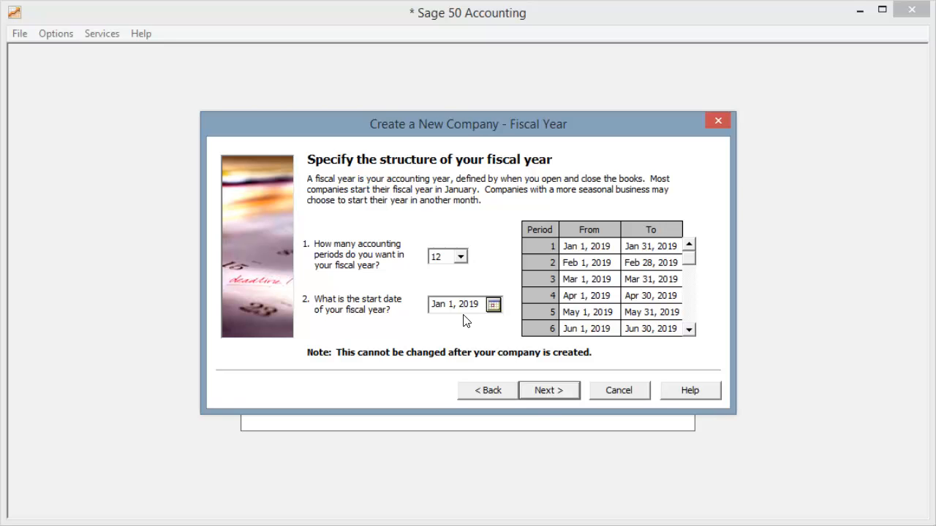
pyautogui.click(461, 258)
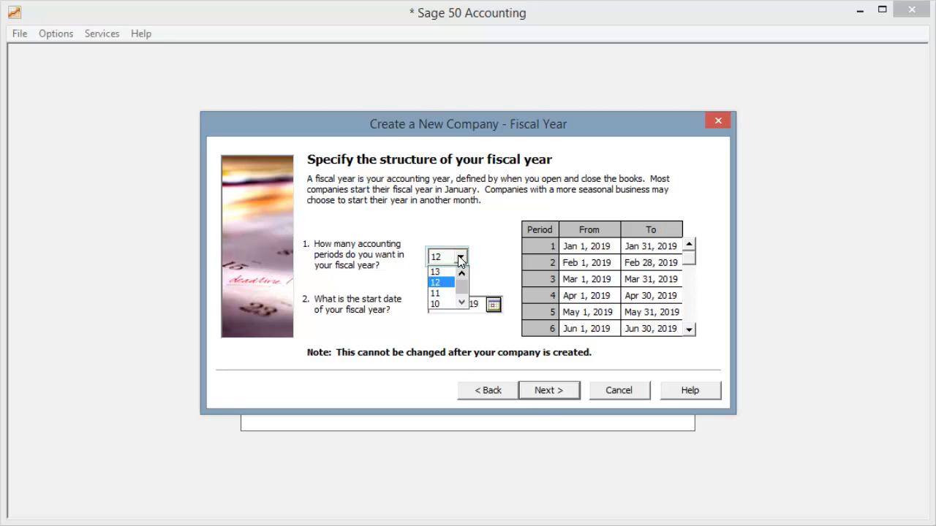
pyautogui.click(436, 283)
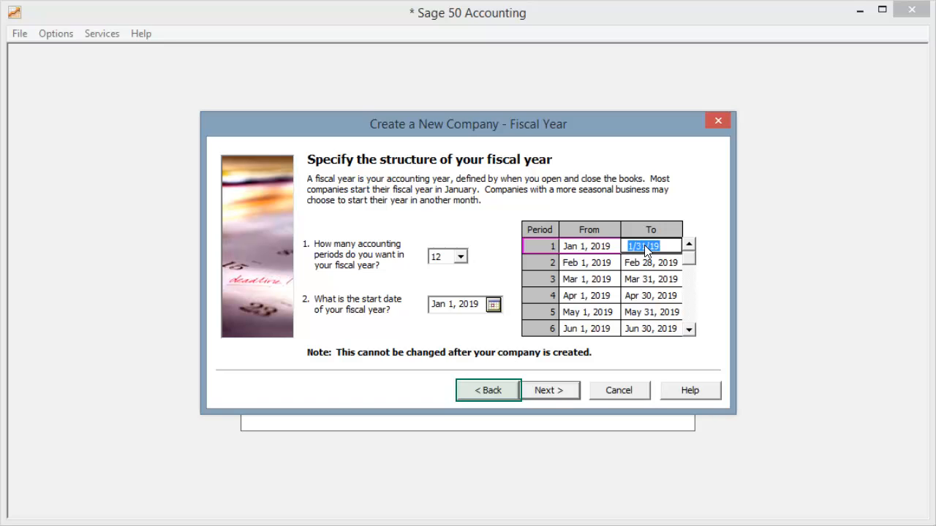
# Step: Go back to 12 monthly accounting periods with January 2019 as the first fiscal period
pyautogui.click(488, 389)
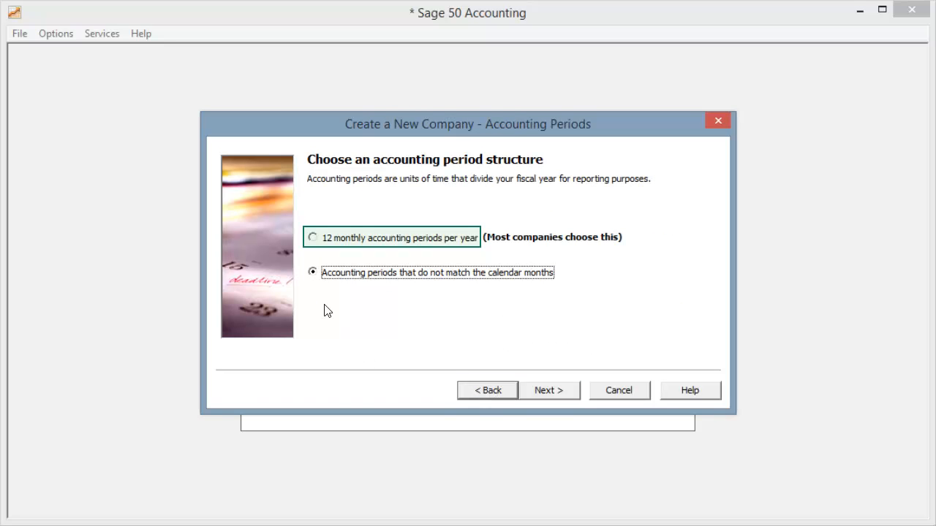
pyautogui.click(313, 237)
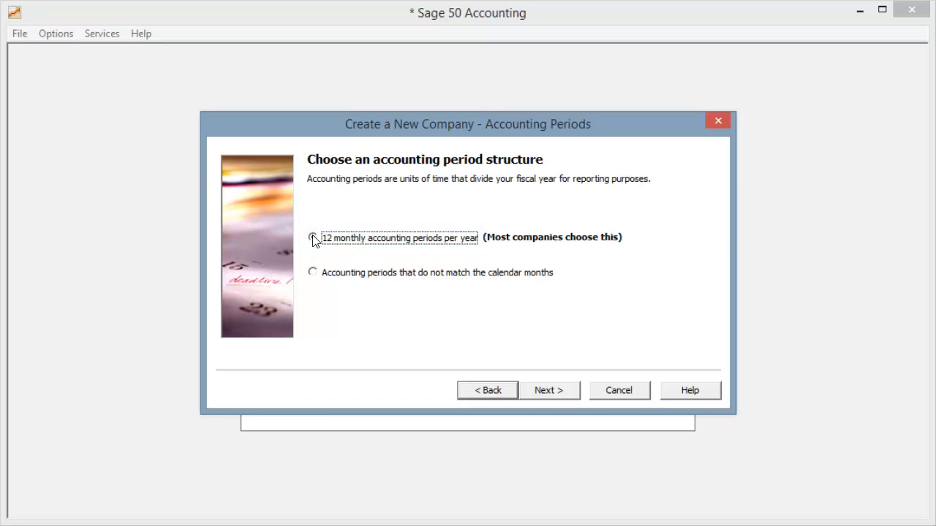
pyautogui.click(550, 389)
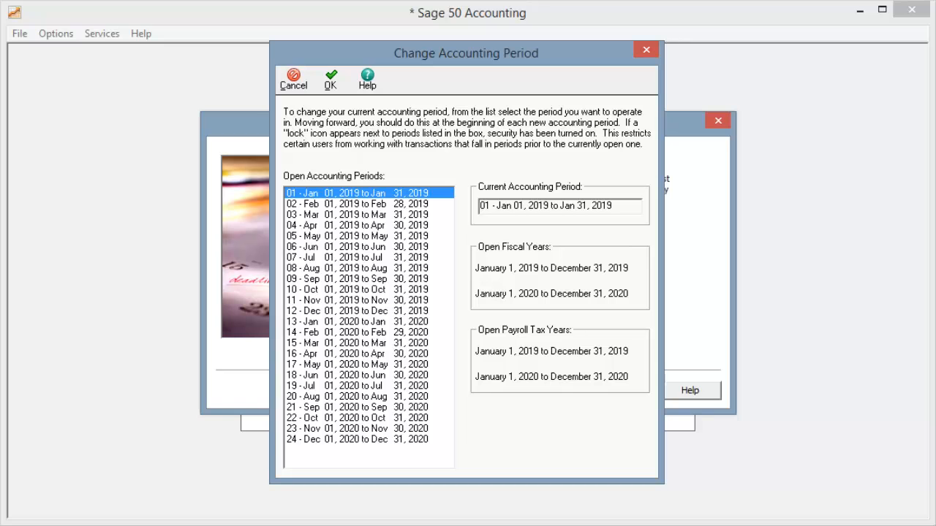
pyautogui.moveTo(365, 193); pyautogui.dragTo(366, 310)
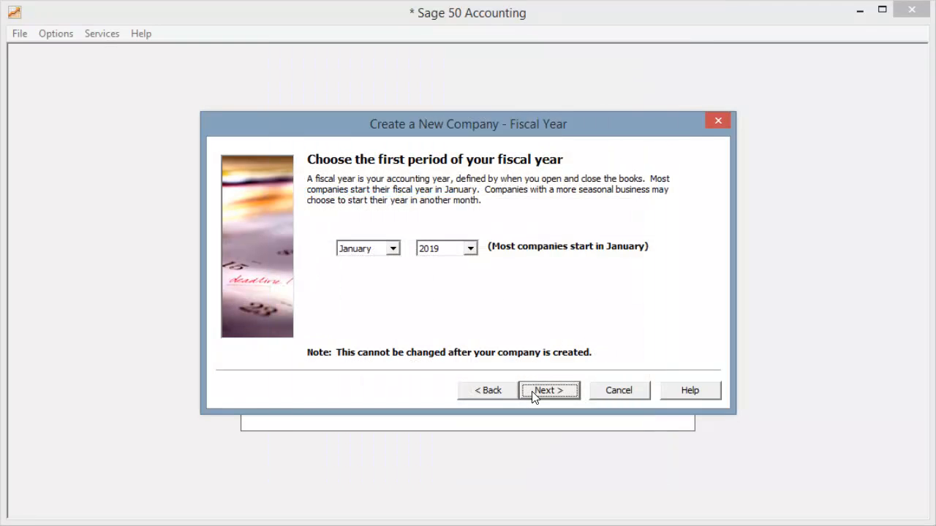
# Step: Finish the wizard to create the Nakia's Auto Shop company file
pyautogui.click(549, 389)
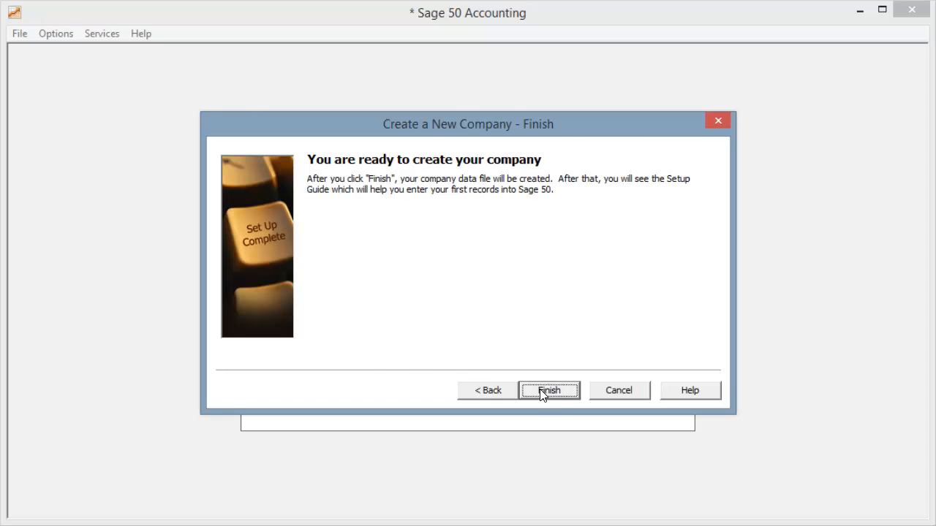
pyautogui.click(550, 389)
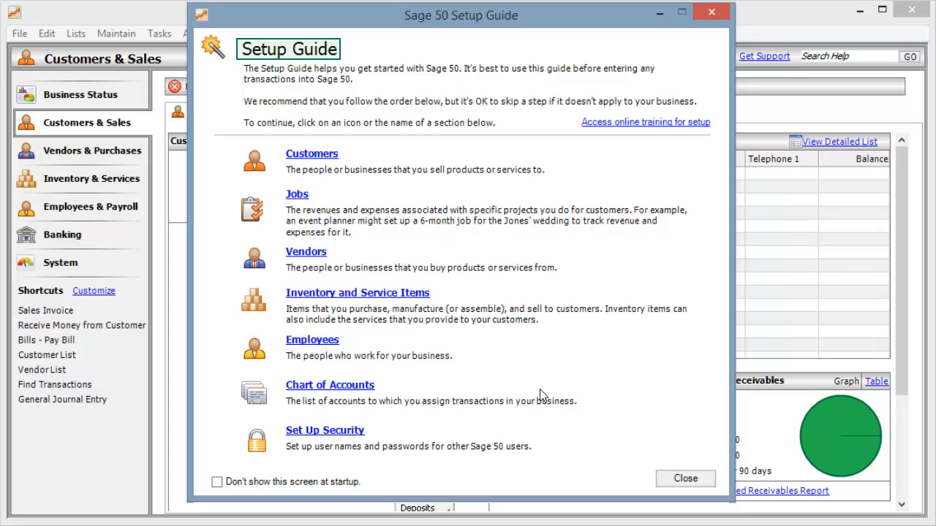
pyautogui.moveTo(310, 237)
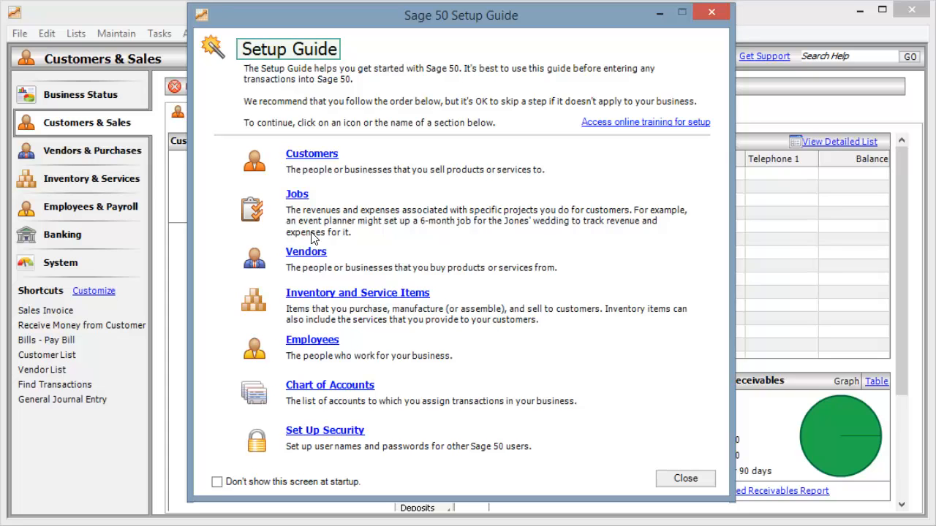
# Step: Browse the Setup Guide's Customers section through to default terms, then close it
pyautogui.click(312, 153)
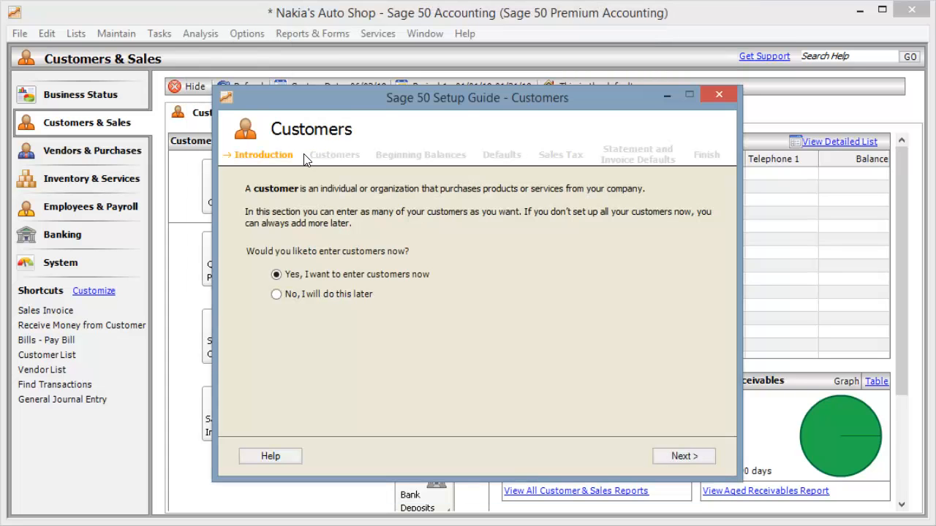
pyautogui.moveTo(647, 306)
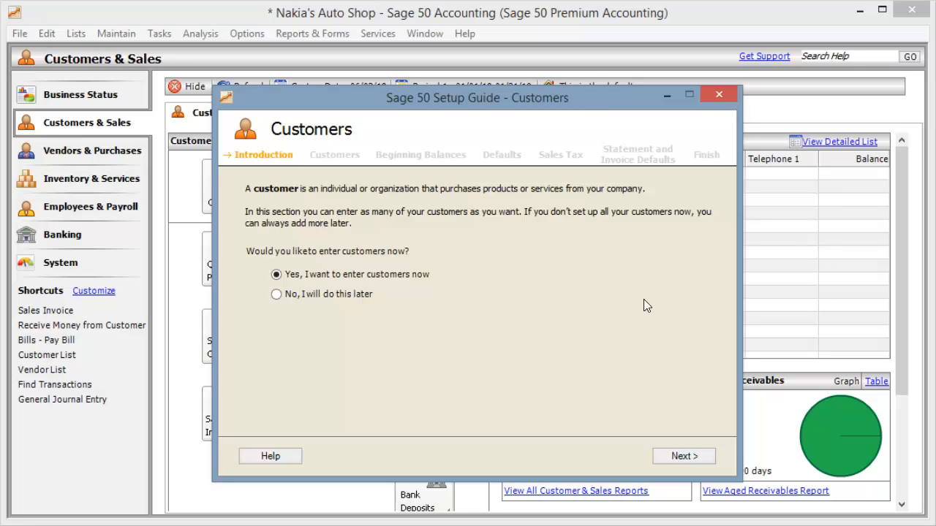
pyautogui.click(683, 456)
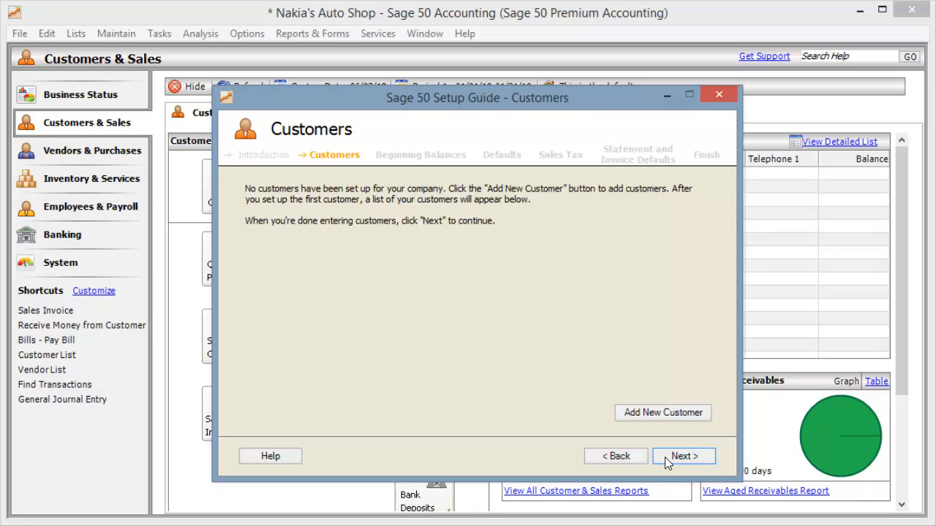
pyautogui.click(683, 456)
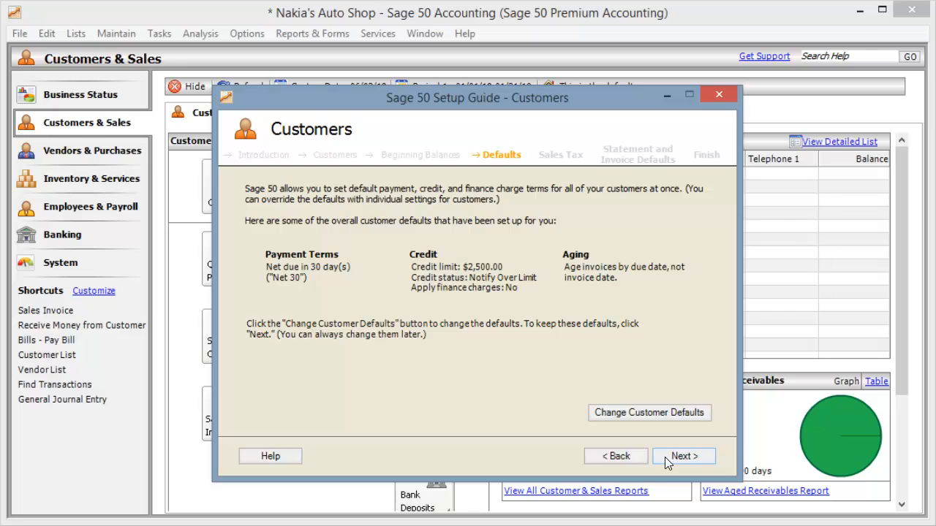
pyautogui.moveTo(720, 97)
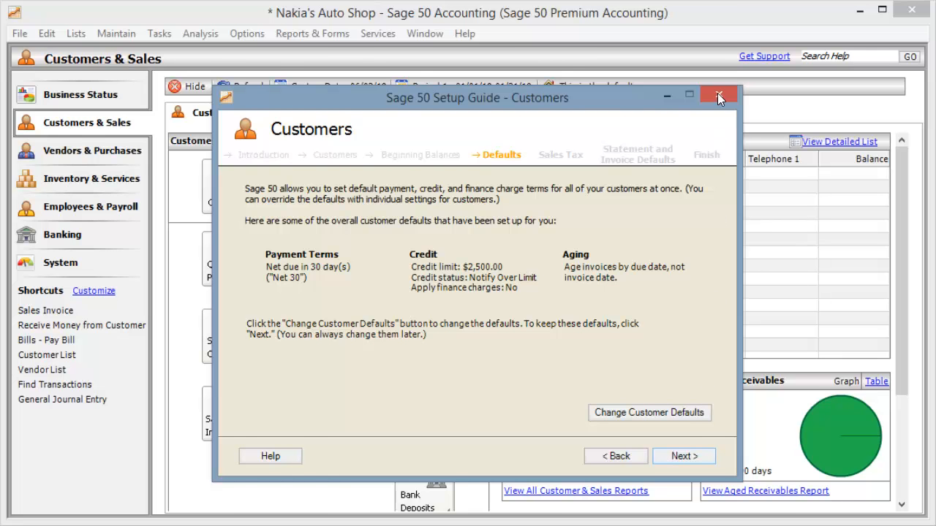
pyautogui.click(719, 96)
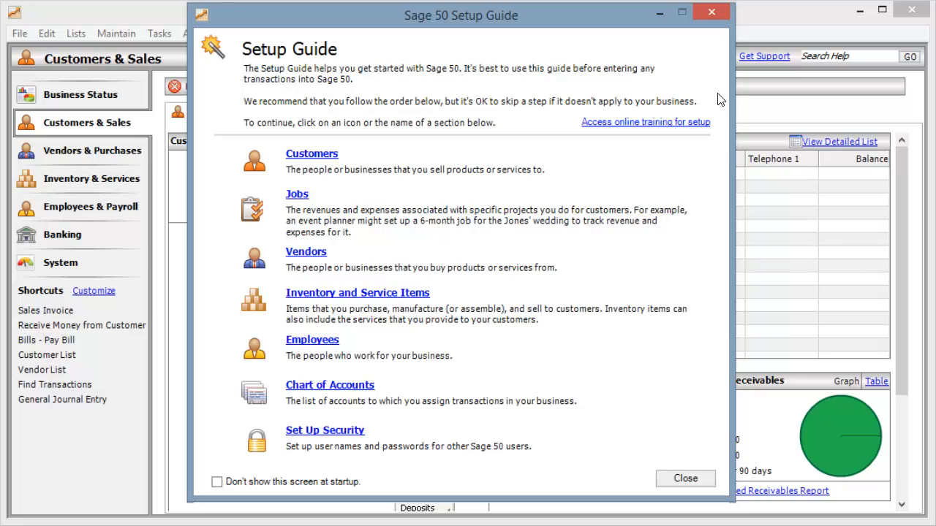
pyautogui.moveTo(705, 27)
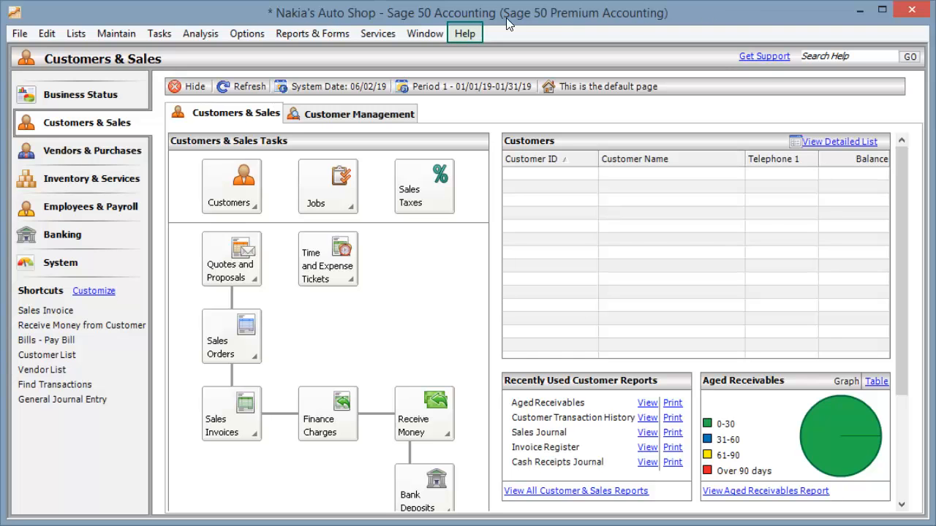
# Step: Show the Help menu where the Setup Guide can be reopened
pyautogui.click(465, 34)
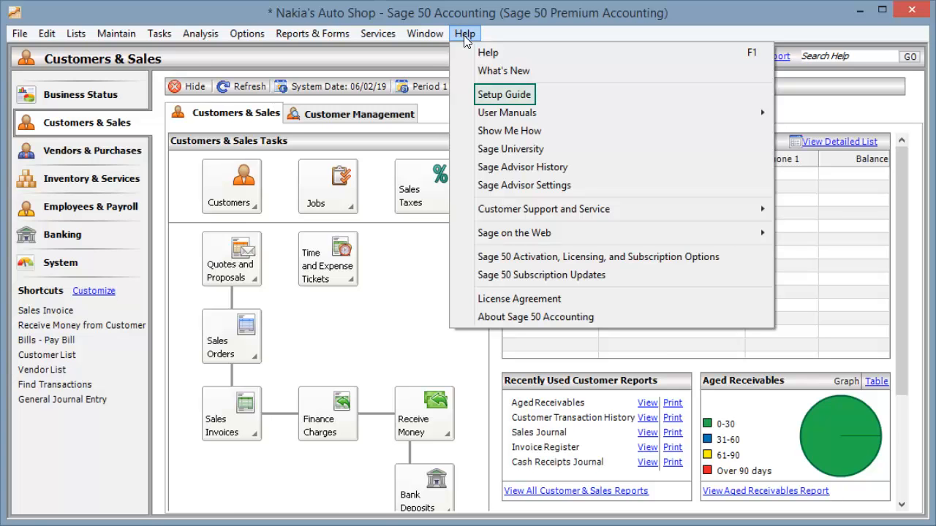